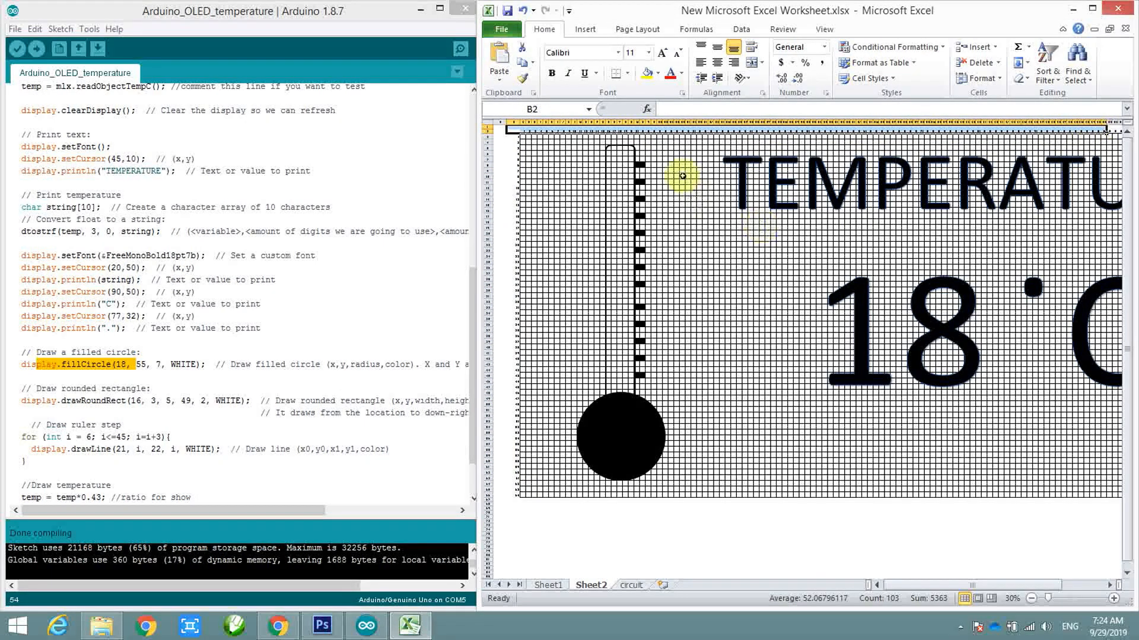
pyautogui.moveTo(611, 259)
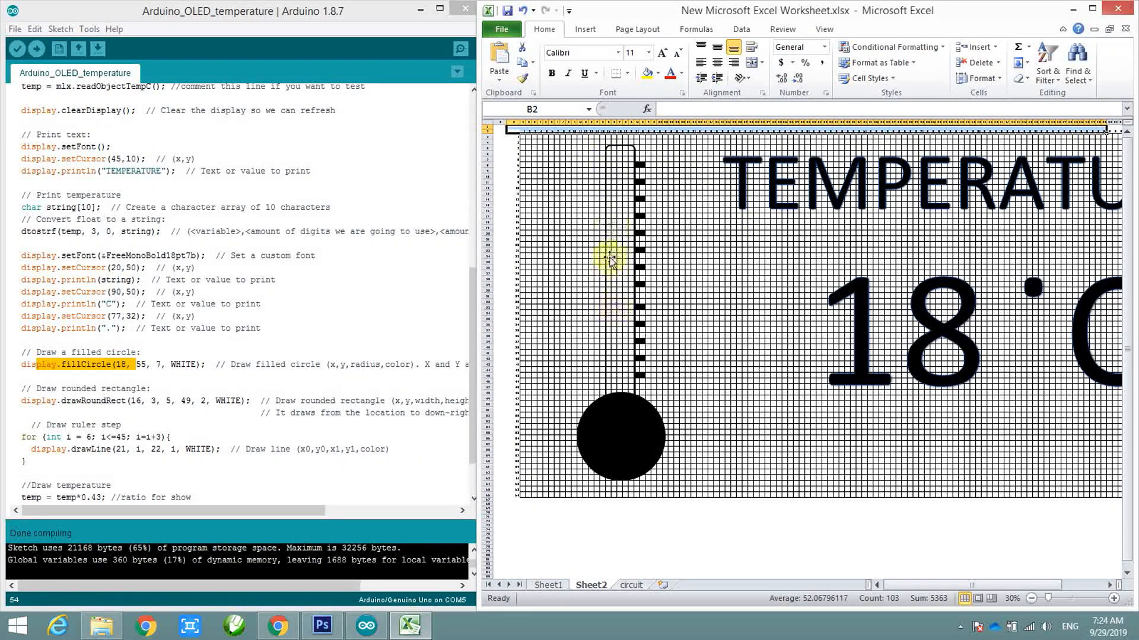
pyautogui.moveTo(940, 192)
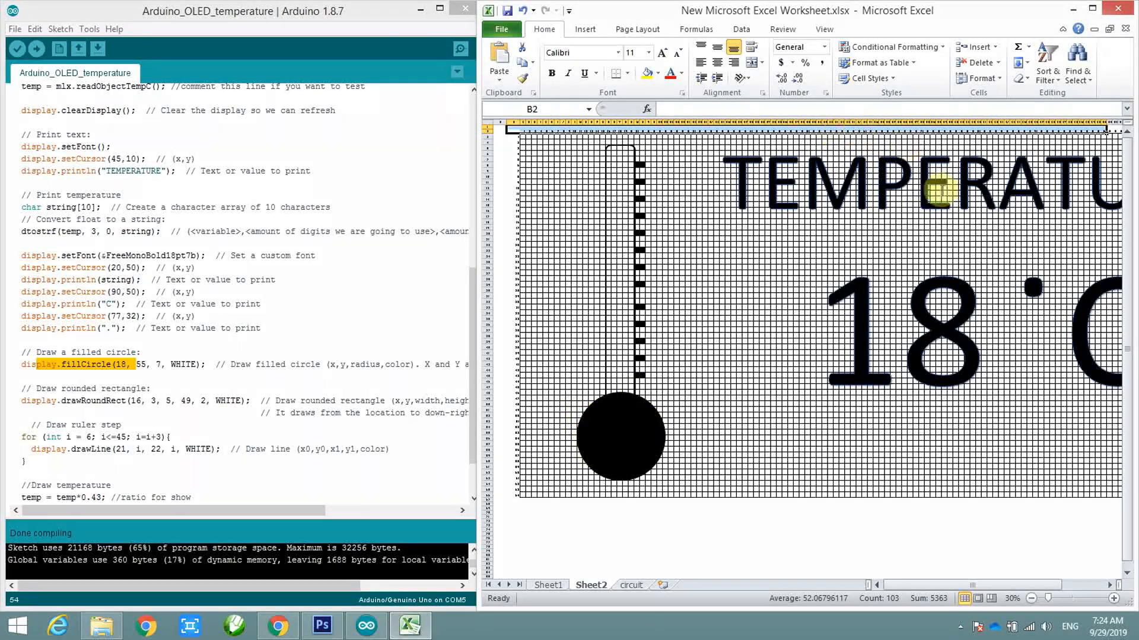
pyautogui.moveTo(601, 216)
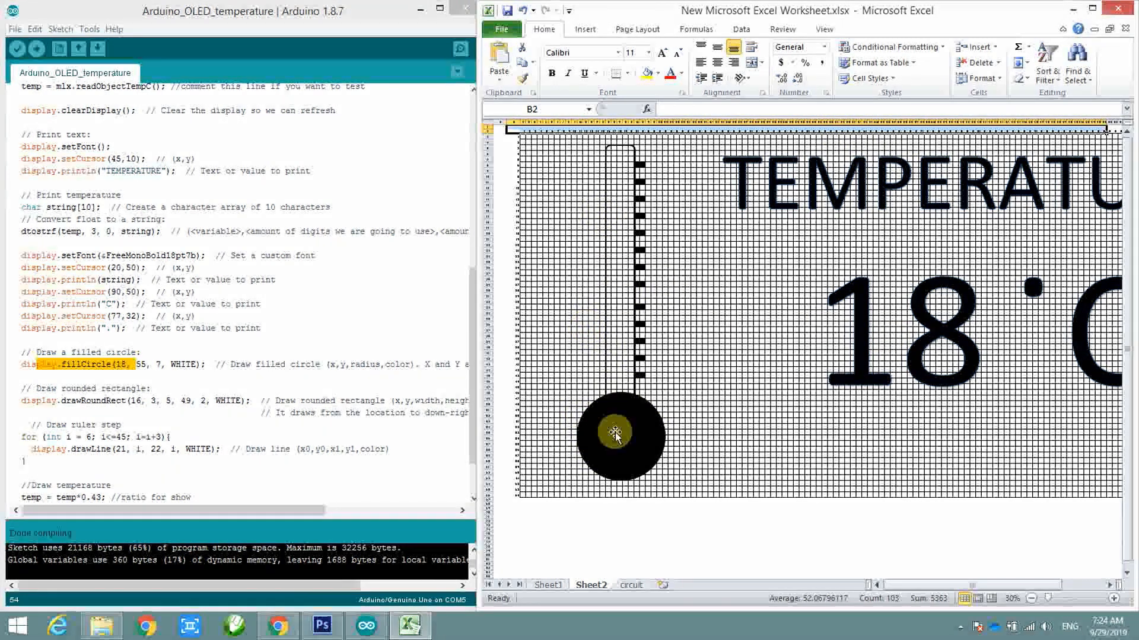
# Select the black filled bulb at the base of the thermometer drawing.
pyautogui.click(619, 434)
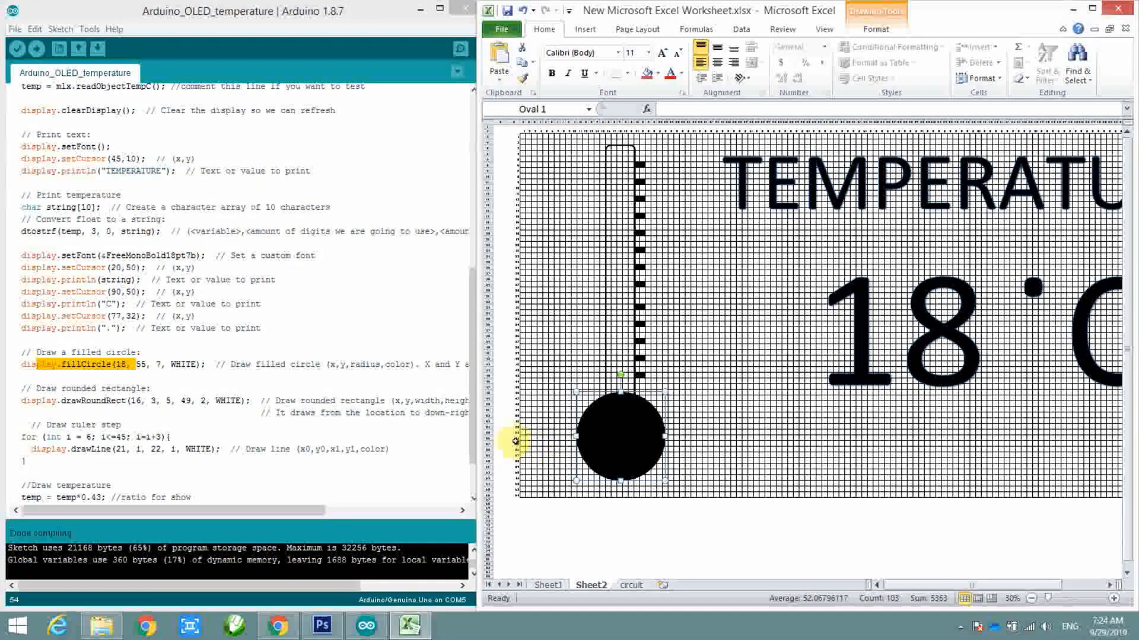
# Check the bulb's centre rows (average 54.5), then select the thermometer's tube outline.
pyautogui.click(540, 440)
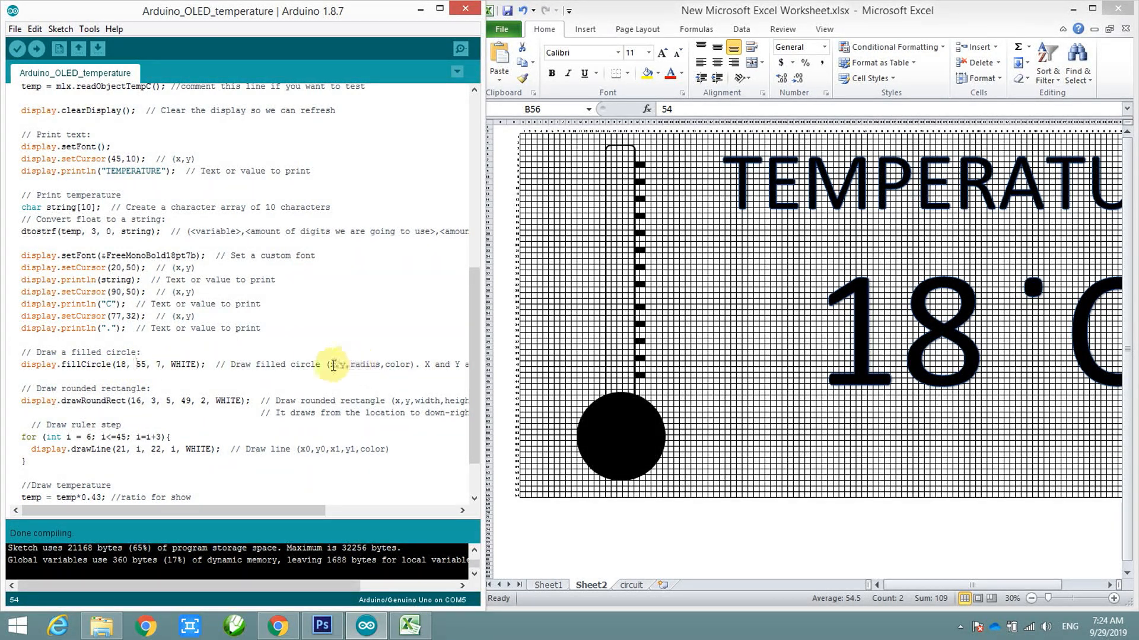
pyautogui.moveTo(602, 260)
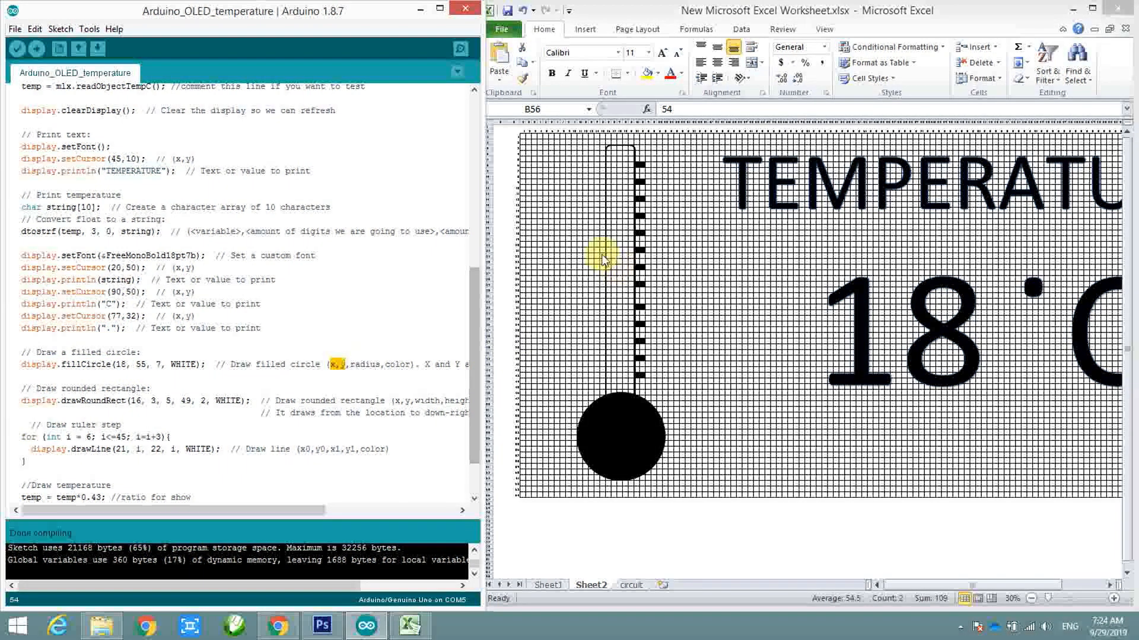
pyautogui.click(621, 255)
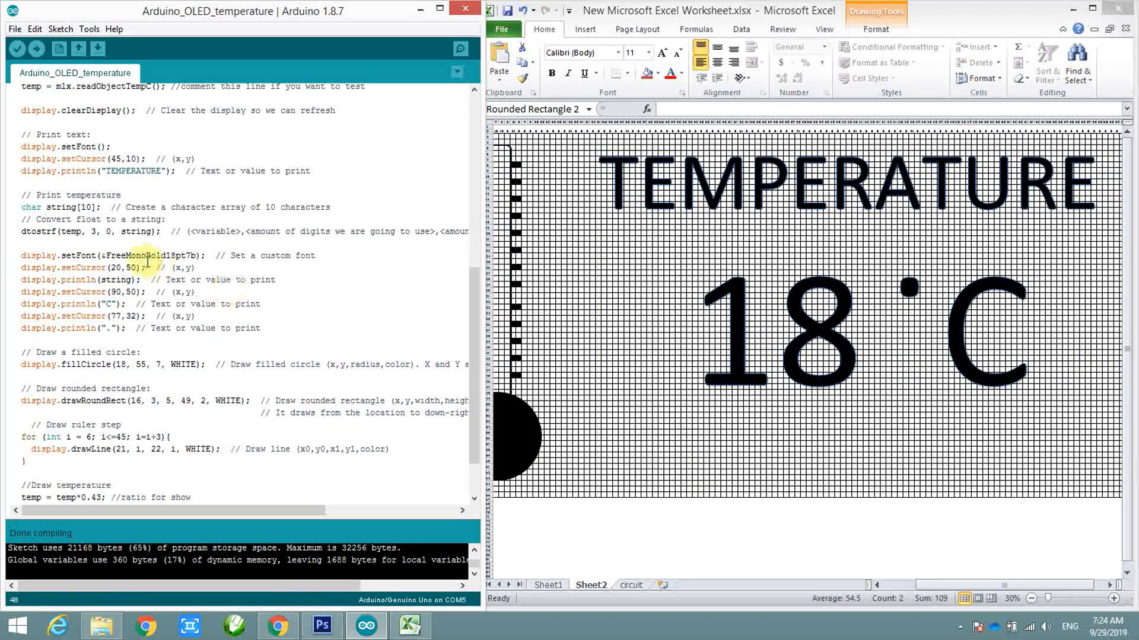
pyautogui.scroll(3)
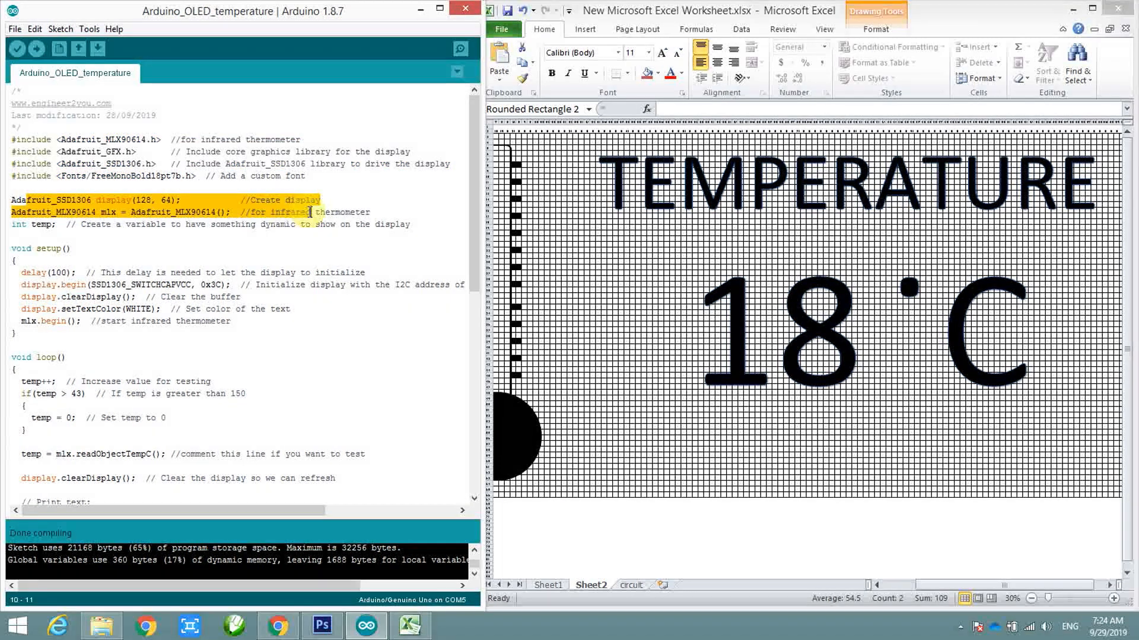
pyautogui.scroll(-3)
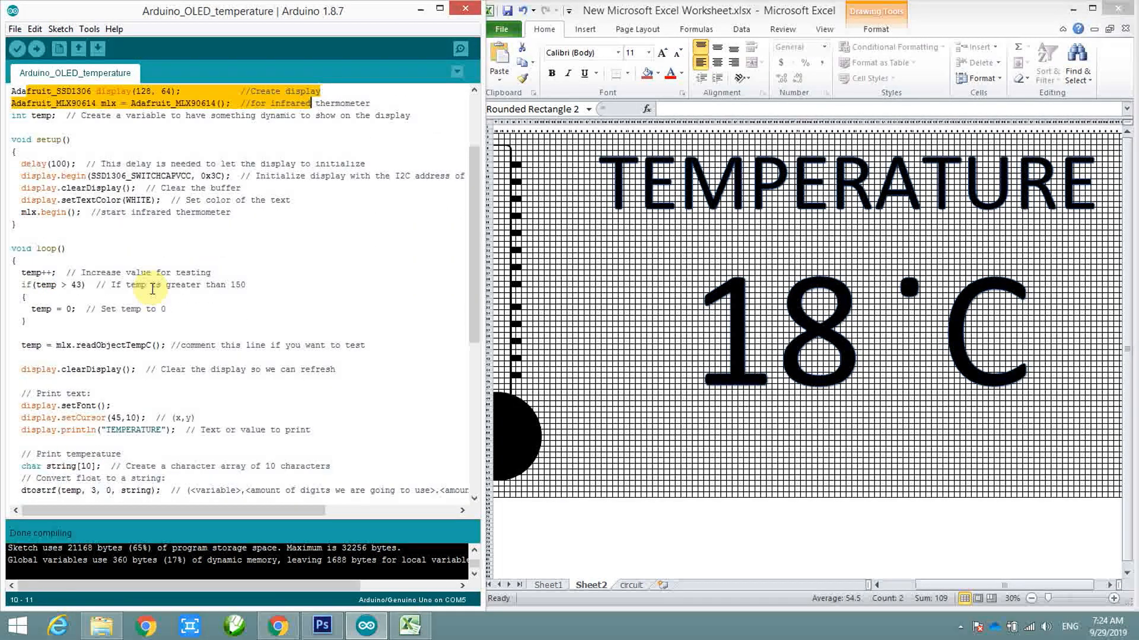
pyautogui.scroll(-3)
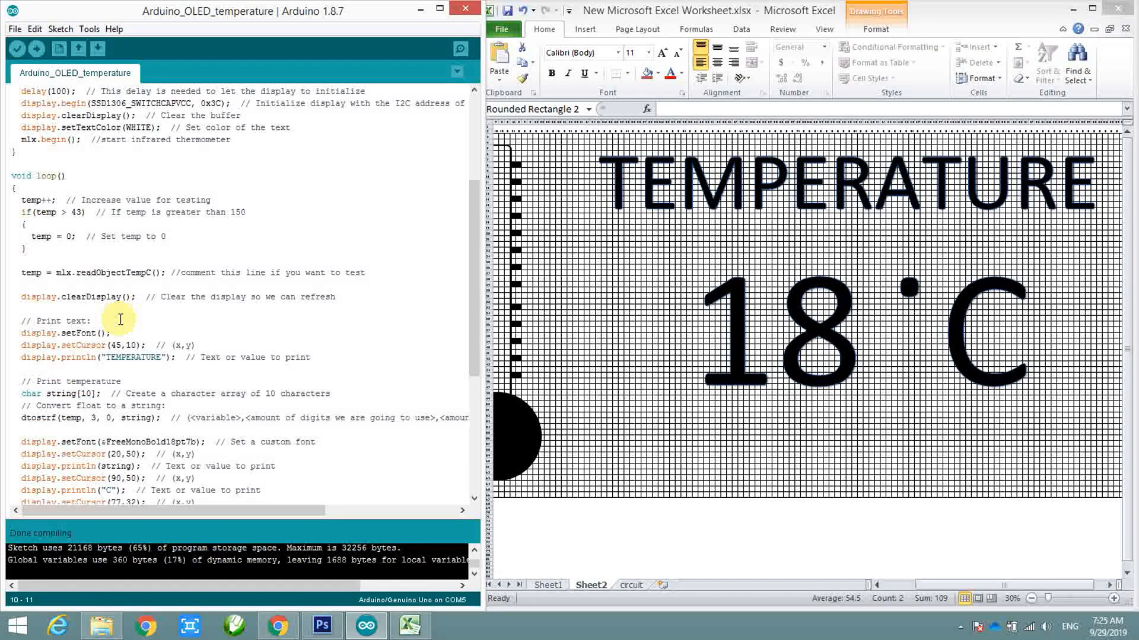
pyautogui.scroll(-3)
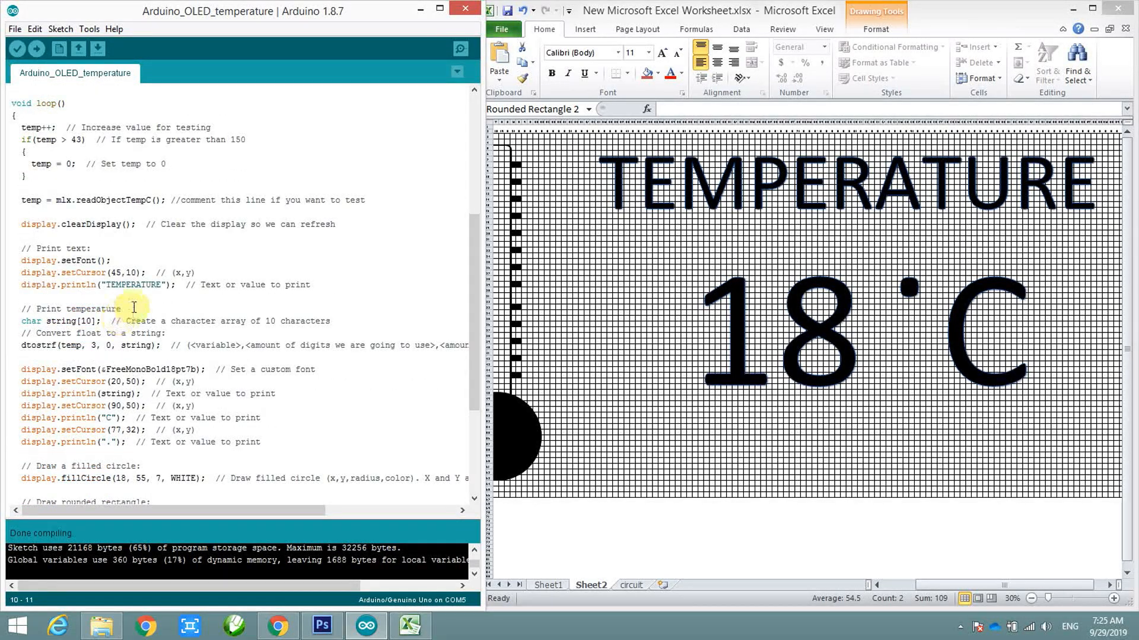
pyautogui.scroll(-3)
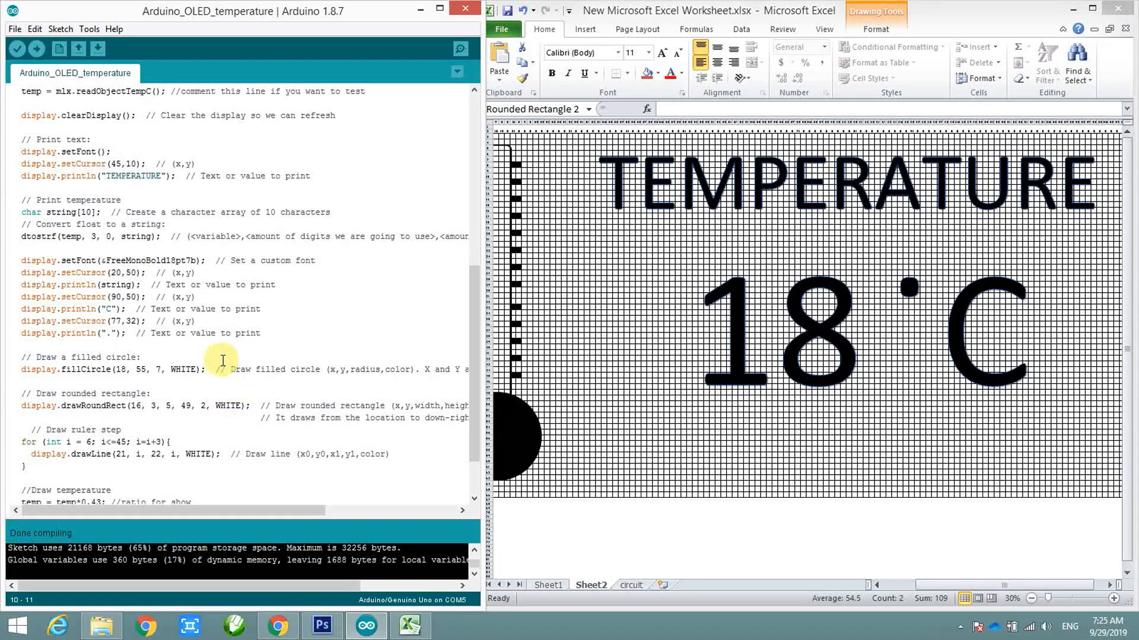
pyautogui.scroll(-3)
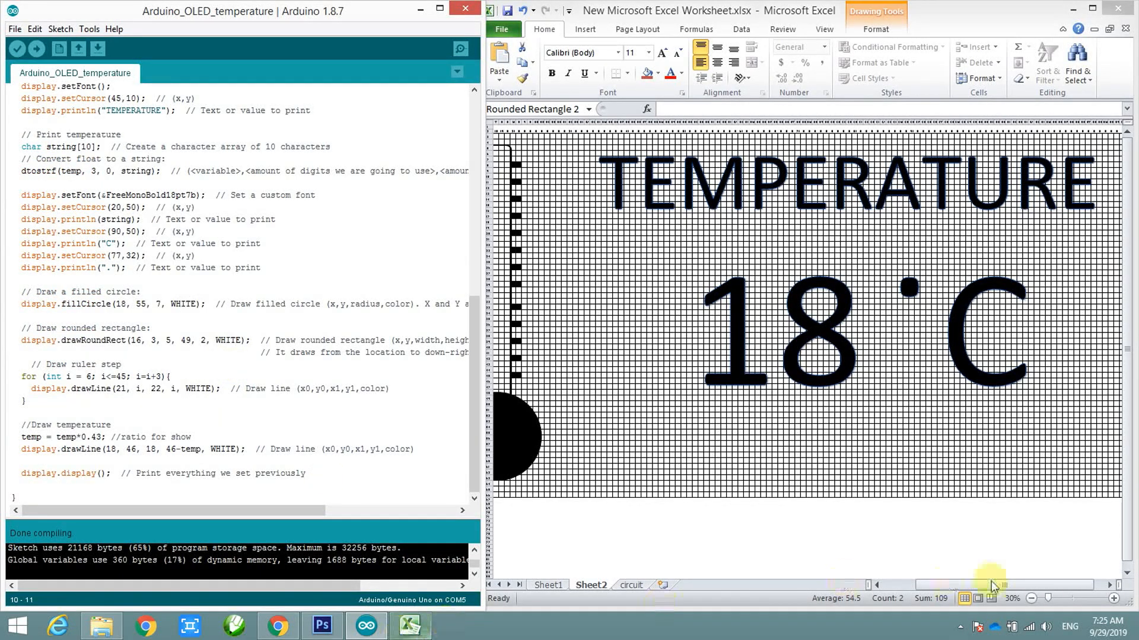